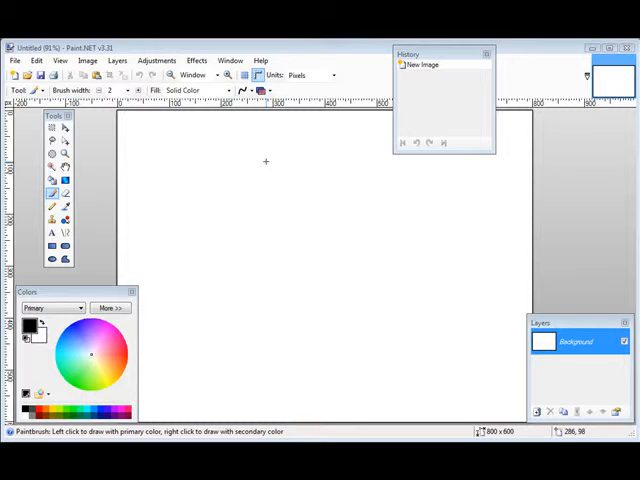
{"action": "mouse_move", "coordinate": [264, 160]}
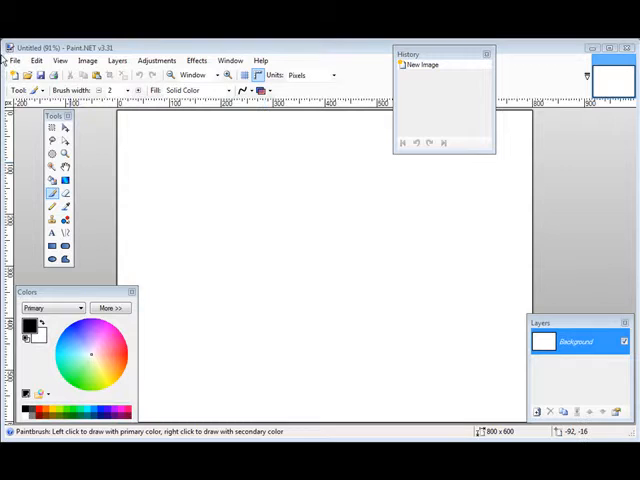
Open the sunset pier JPG from the File menu, replacing the blank canvas.
{"action": "left_click", "coordinate": [16, 60]}
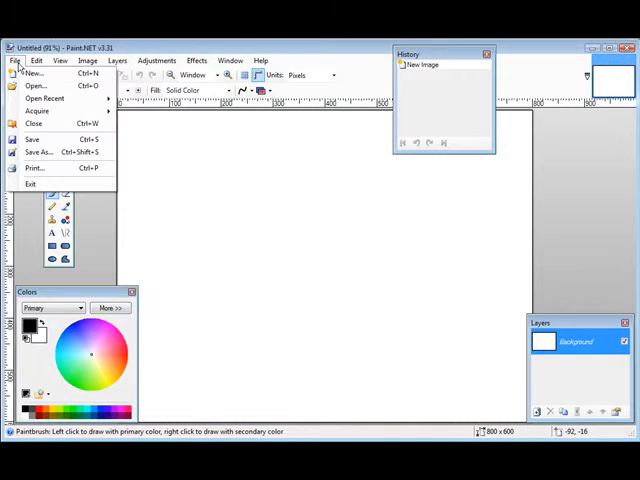
{"action": "left_click", "coordinate": [16, 60]}
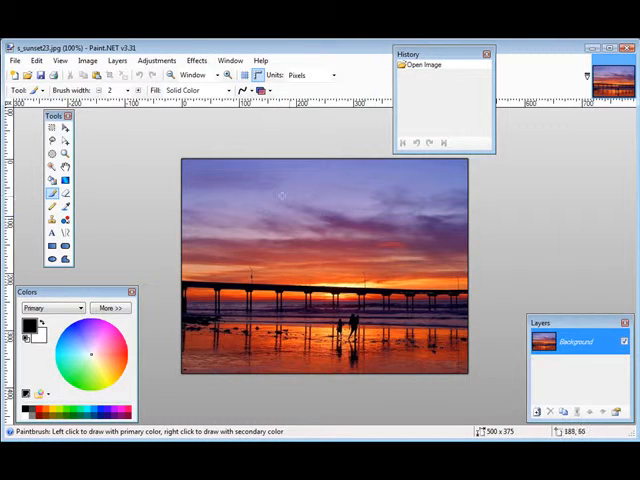
{"action": "mouse_move", "coordinate": [254, 198]}
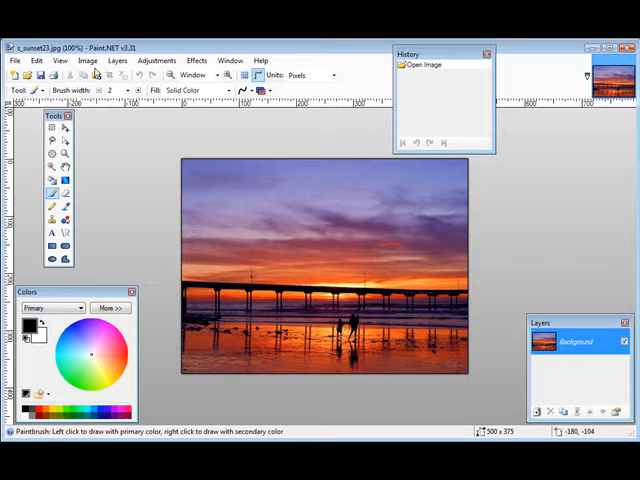
Add a new transparent layer above the sunset photo.
{"action": "left_click", "coordinate": [116, 60]}
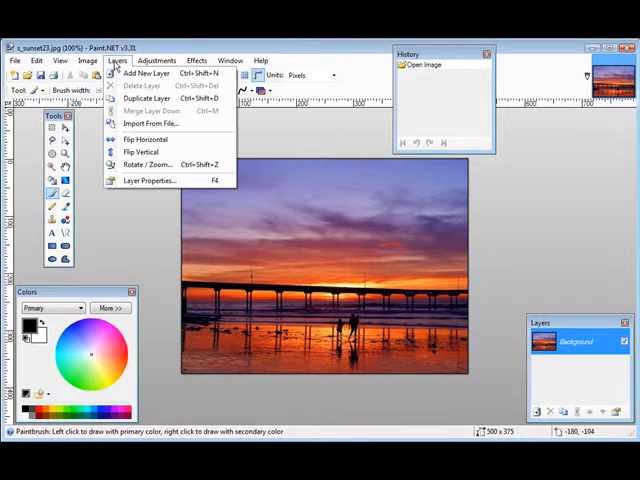
{"action": "left_click", "coordinate": [142, 72]}
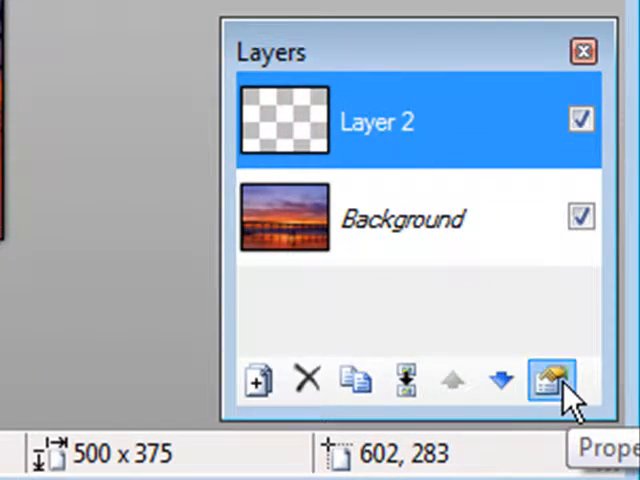
Rename the new layer to 'waterwark' in its Layer Properties.
{"action": "left_click", "coordinate": [548, 380]}
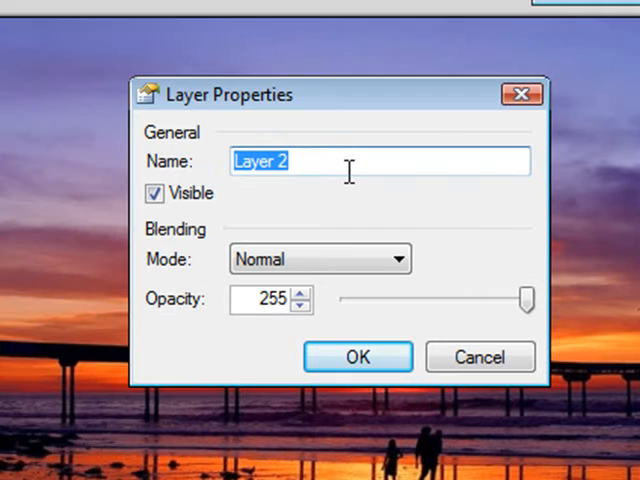
{"action": "type", "text": "wa"}
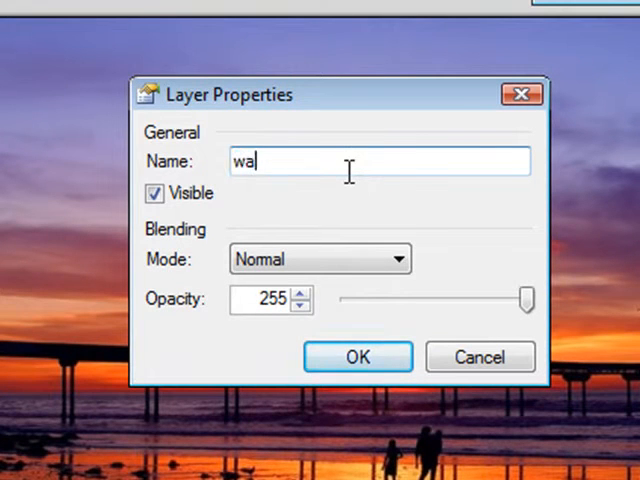
{"action": "type", "text": "ter"}
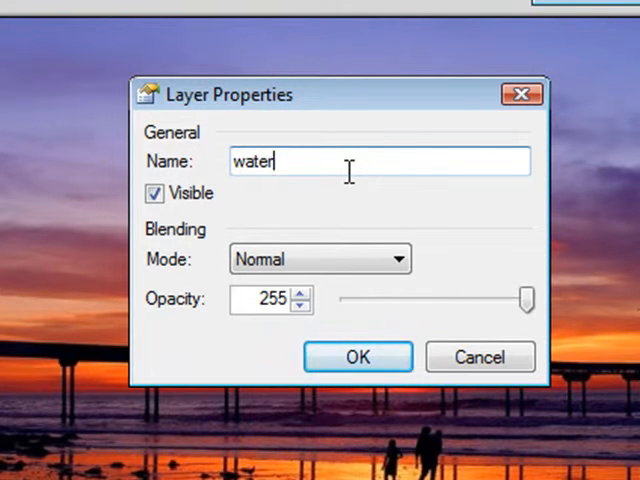
{"action": "type", "text": "wark"}
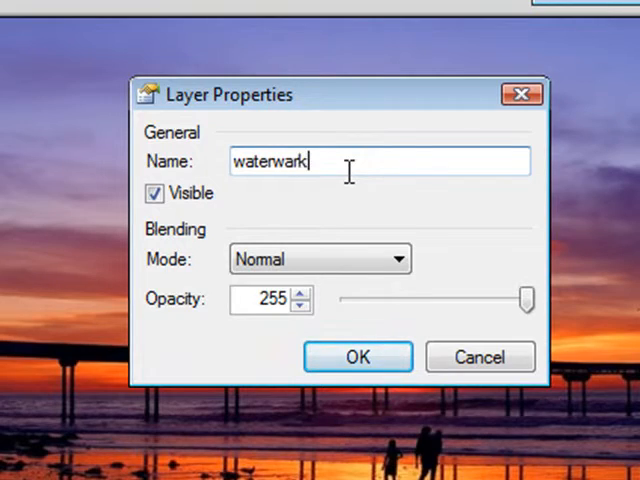
{"action": "left_click", "coordinate": [358, 356]}
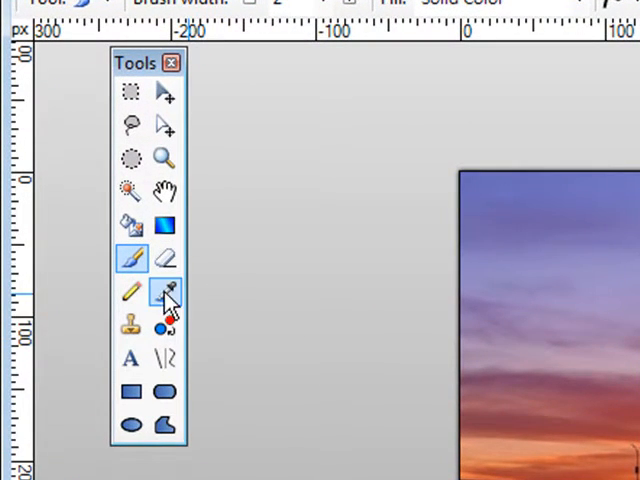
{"action": "mouse_move", "coordinate": [132, 358]}
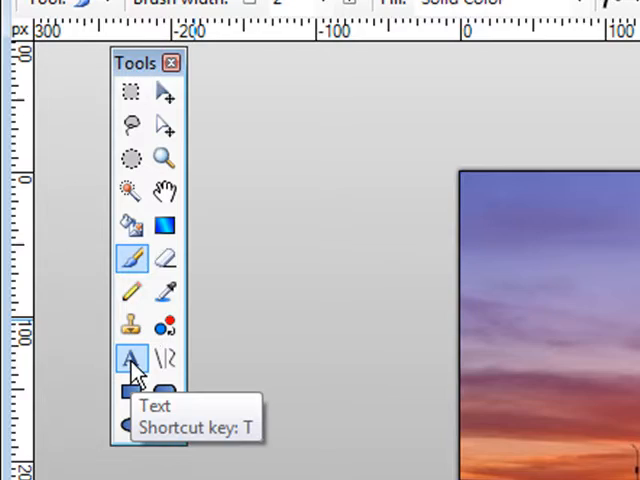
Select the Text tool with a white primary colour and a lowered Alpha for transparency.
{"action": "left_click", "coordinate": [132, 356]}
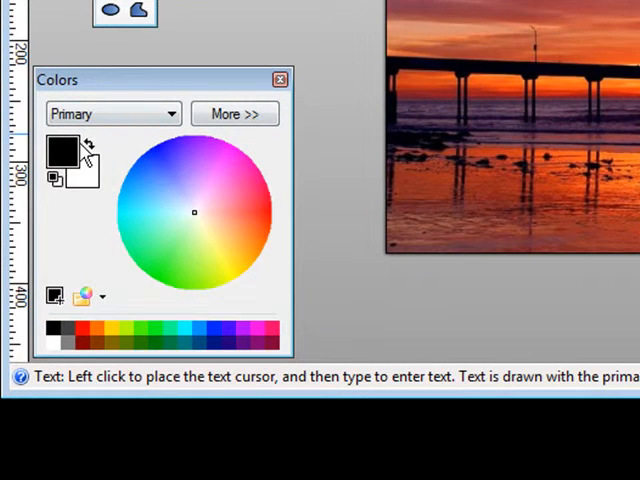
{"action": "mouse_move", "coordinate": [64, 150]}
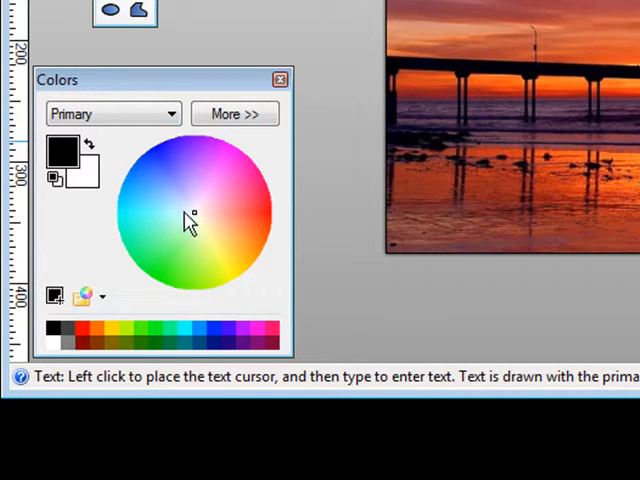
{"action": "left_click", "coordinate": [234, 112]}
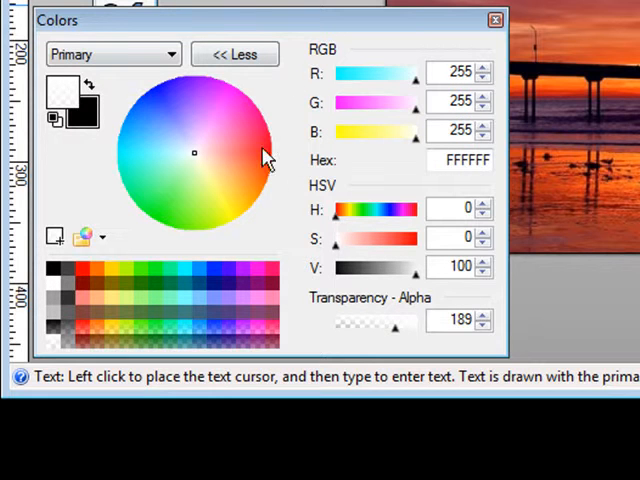
{"action": "mouse_move", "coordinate": [414, 340]}
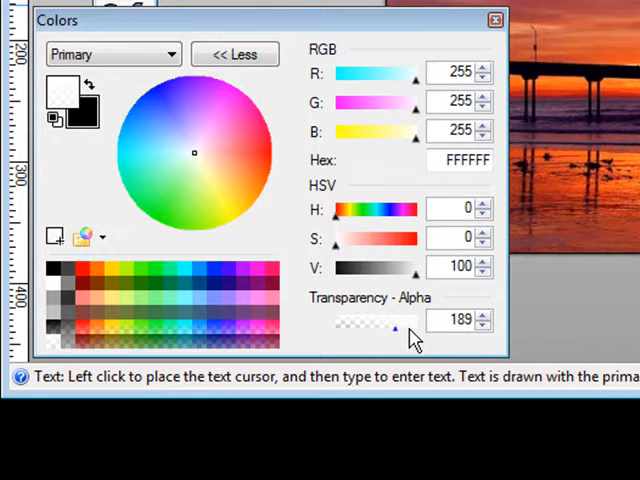
{"action": "left_click_drag", "start_coordinate": [392, 328], "coordinate": [420, 328]}
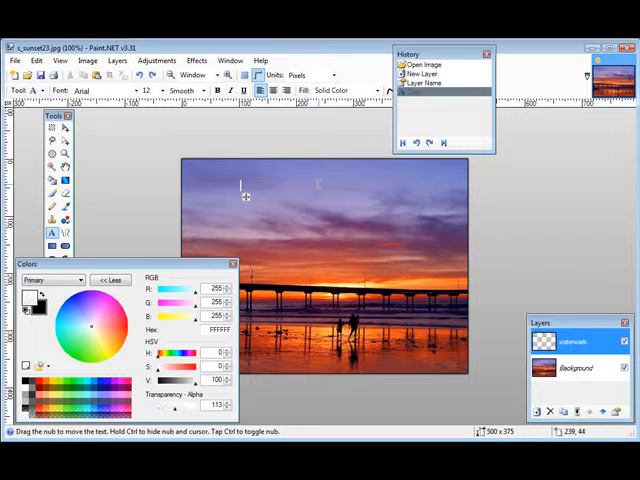
Write the faint white watermark 'My Website here' over the lower right of the photo.
{"action": "type", "text": "Me"}
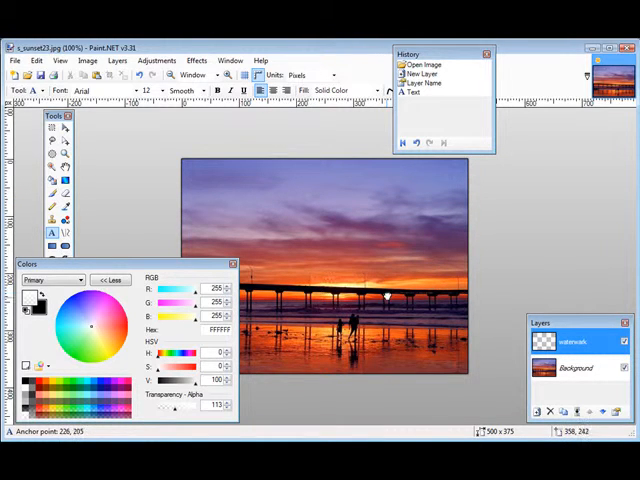
{"action": "type", "text": "My Website here"}
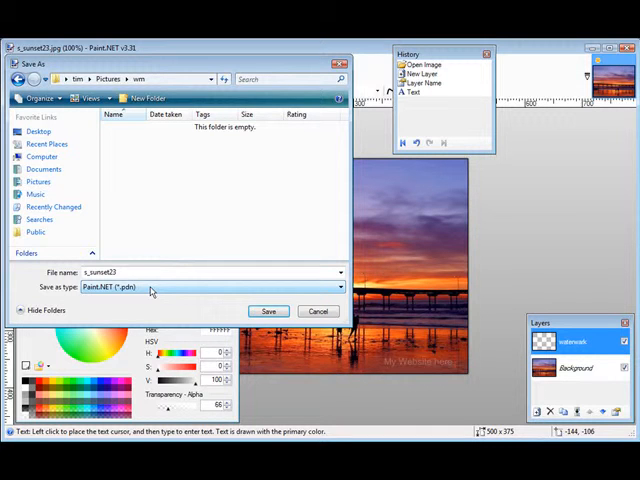
Choose GIF as the Save As file type for the watermarked image.
{"action": "left_click", "coordinate": [210, 288]}
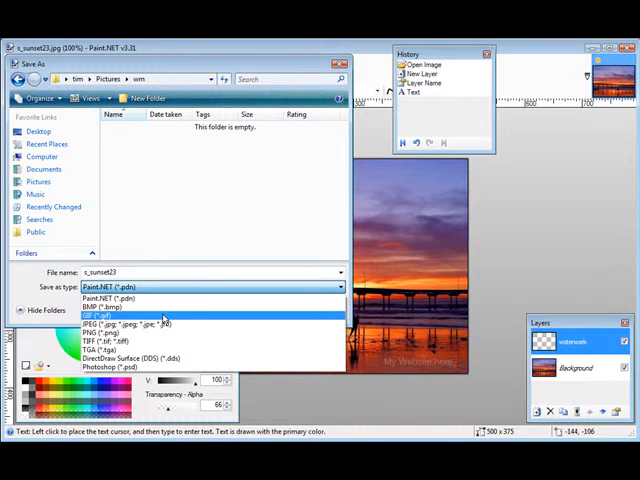
{"action": "left_click", "coordinate": [120, 316]}
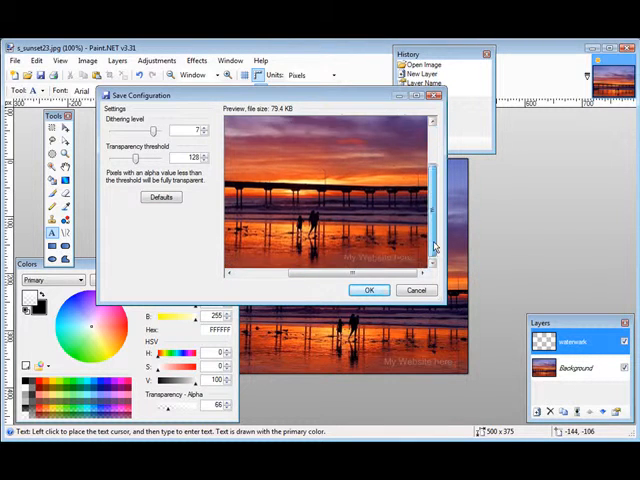
Accept the GIF save settings and flatten the layers to save the file.
{"action": "left_click", "coordinate": [368, 290]}
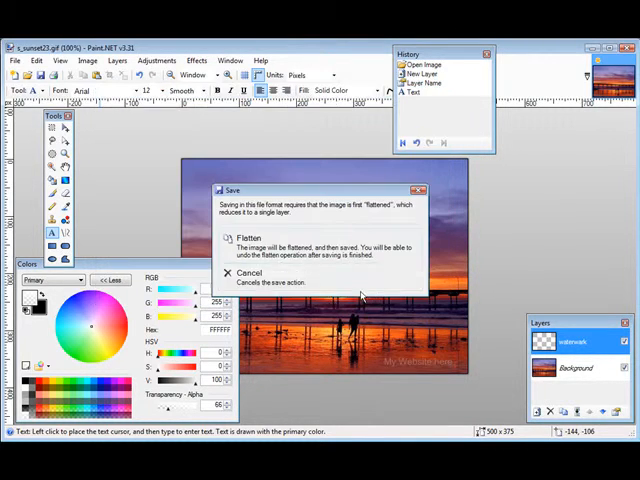
{"action": "mouse_move", "coordinate": [348, 216]}
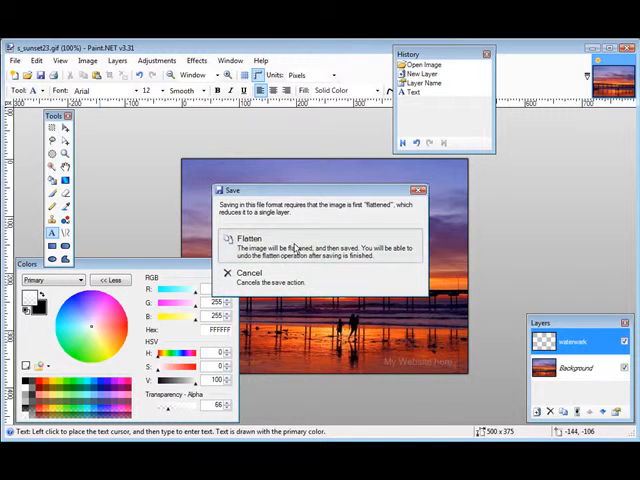
{"action": "left_click", "coordinate": [250, 238]}
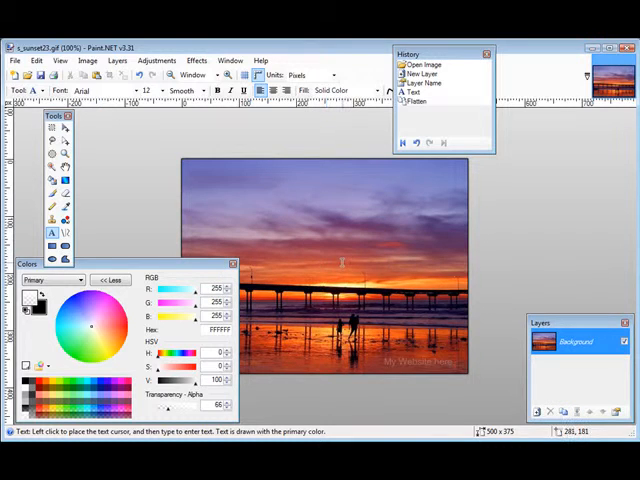